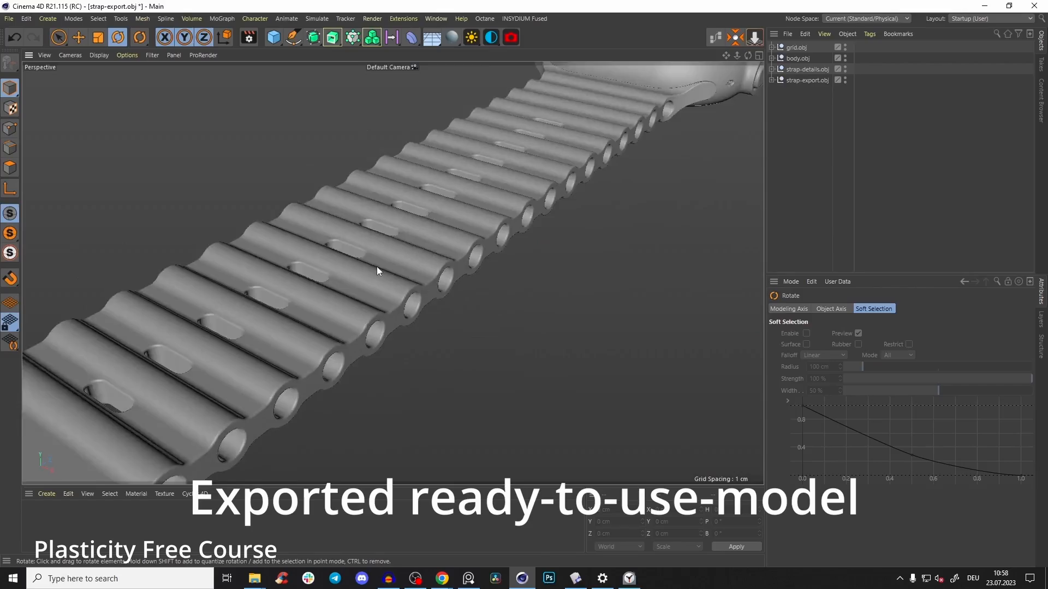
- Undo the previous edit and select a cube edge for the 0.035 m fillet
click(572, 578)
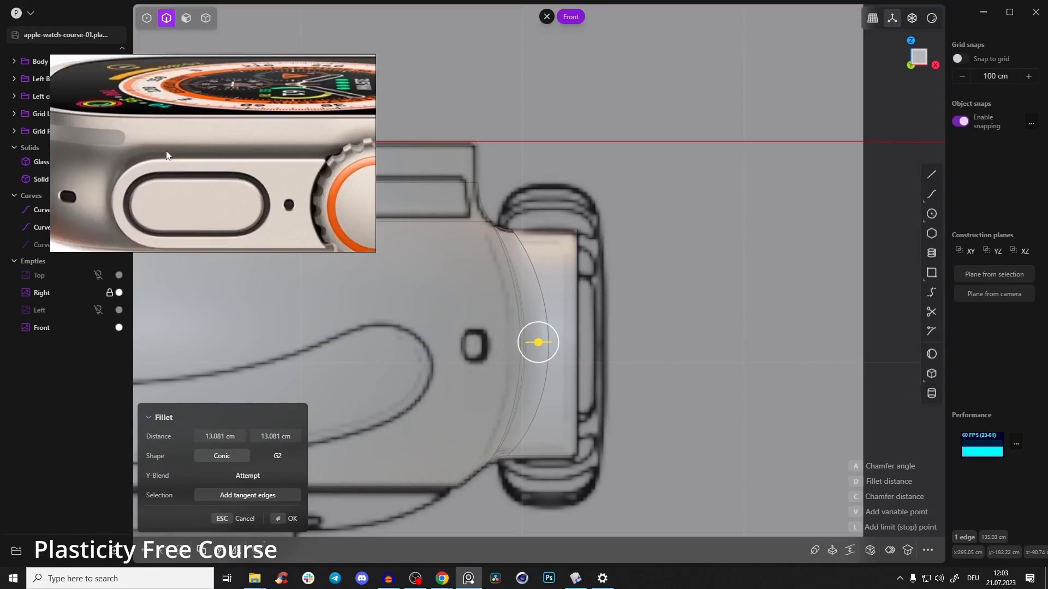
key(ctrl+z)
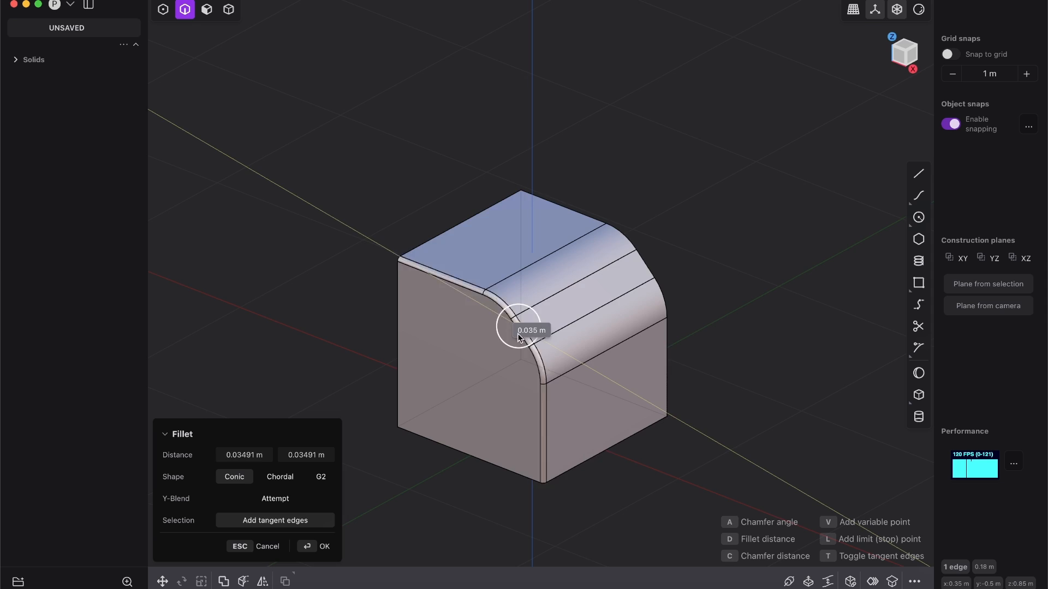
click(316, 545)
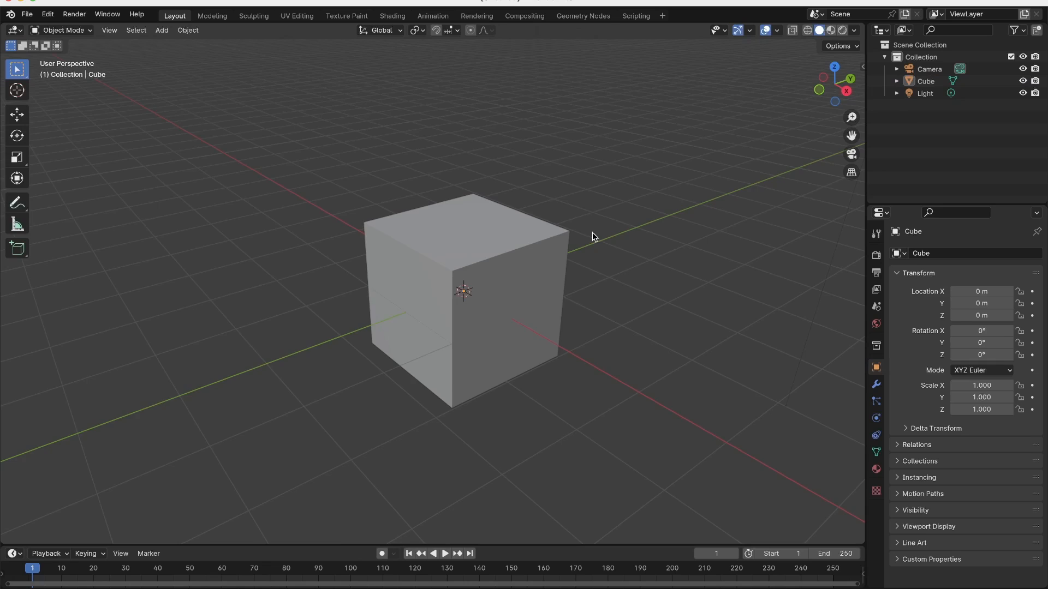
- Switch the cube into Edit Mode and view the Animation workspace with its dope sheet
key(Tab)
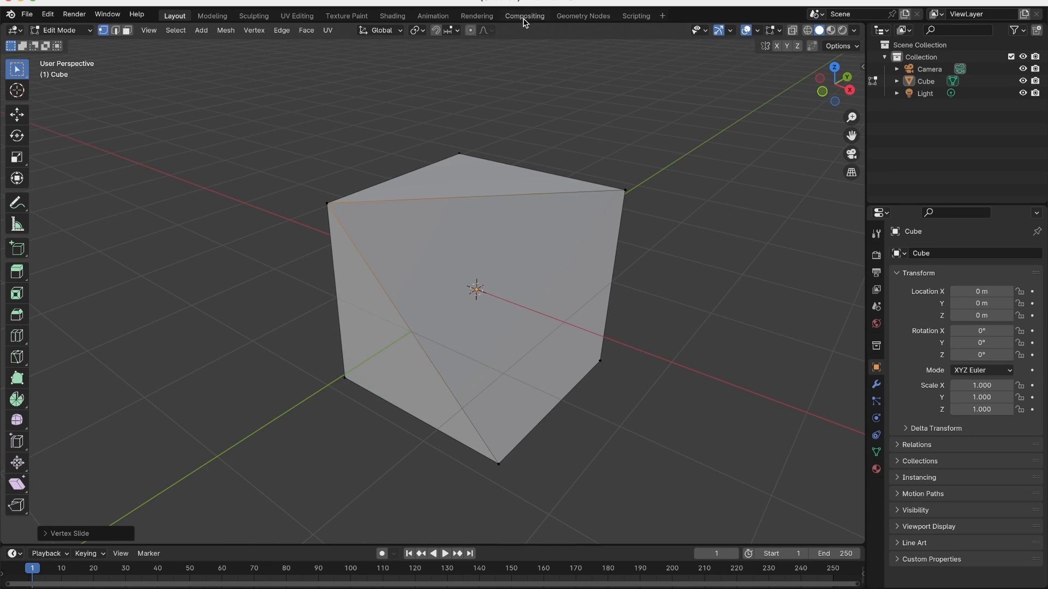
click(432, 16)
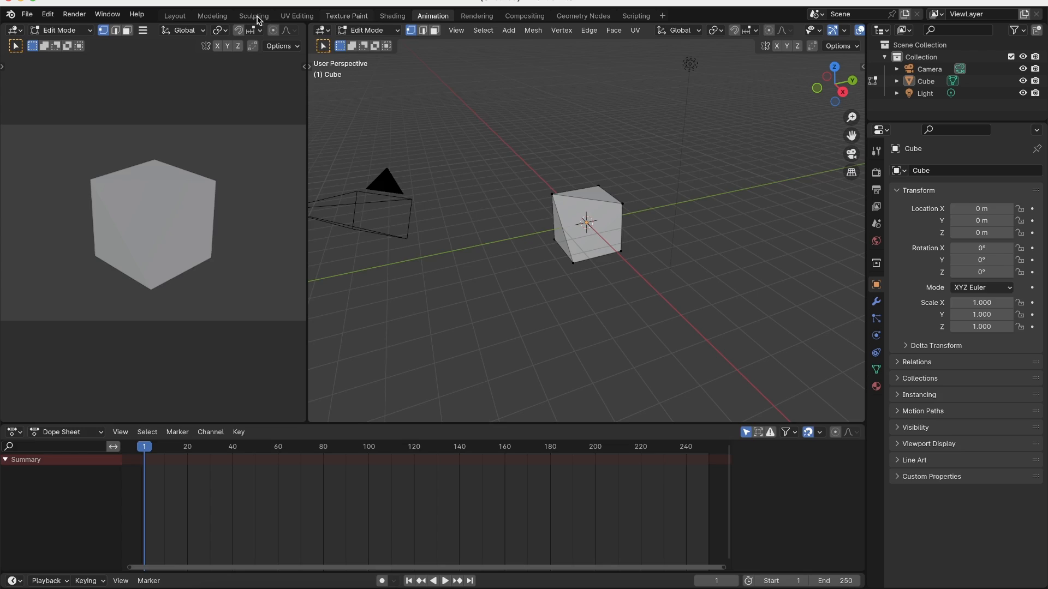
click(253, 15)
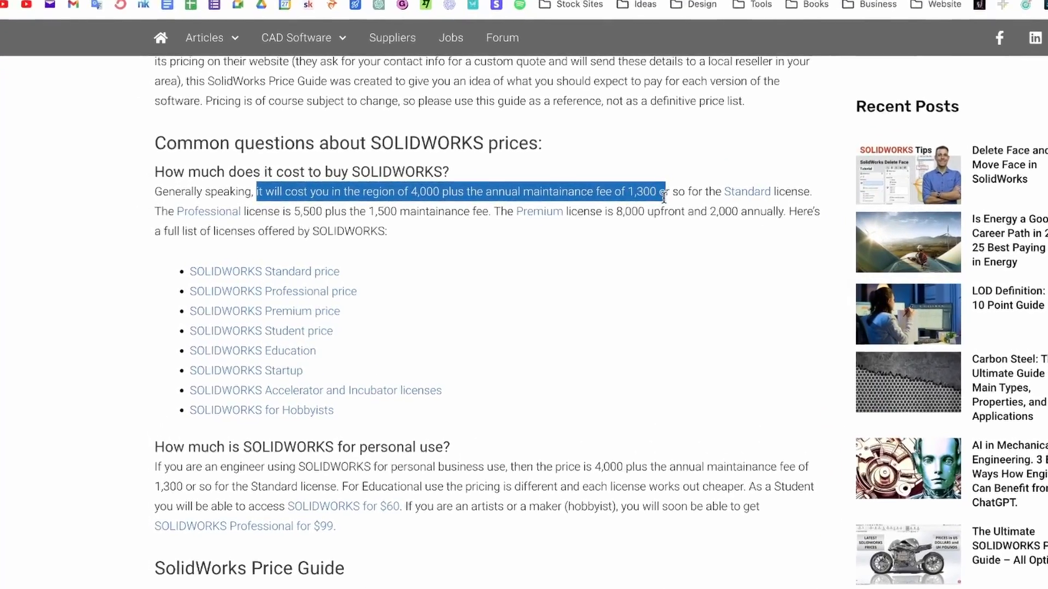
- Show the SourceForge Siemens NX page with its $287 per month starting price
click(201, 10)
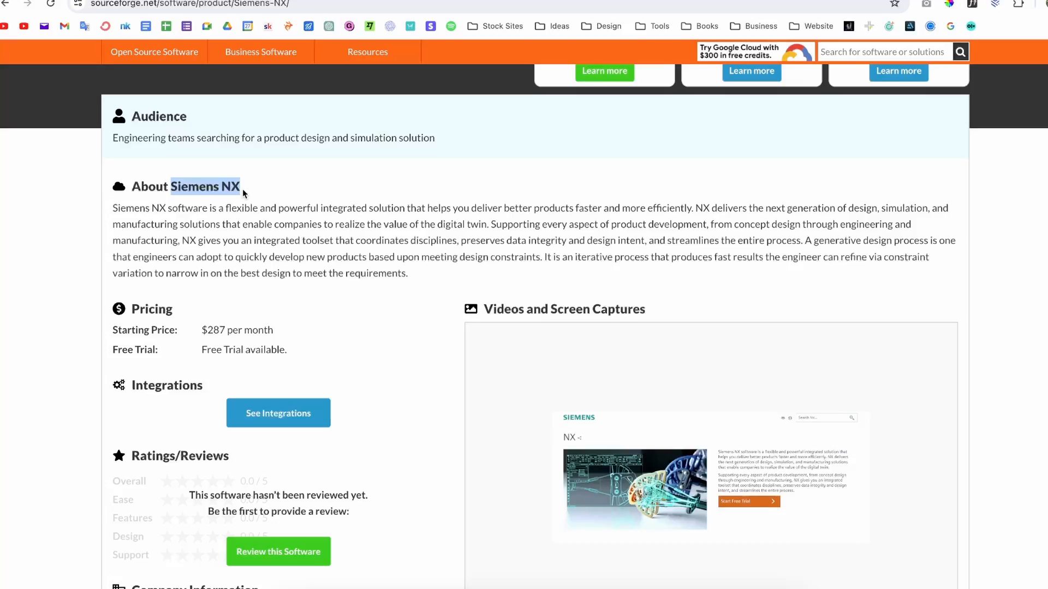
scroll(up, 3)
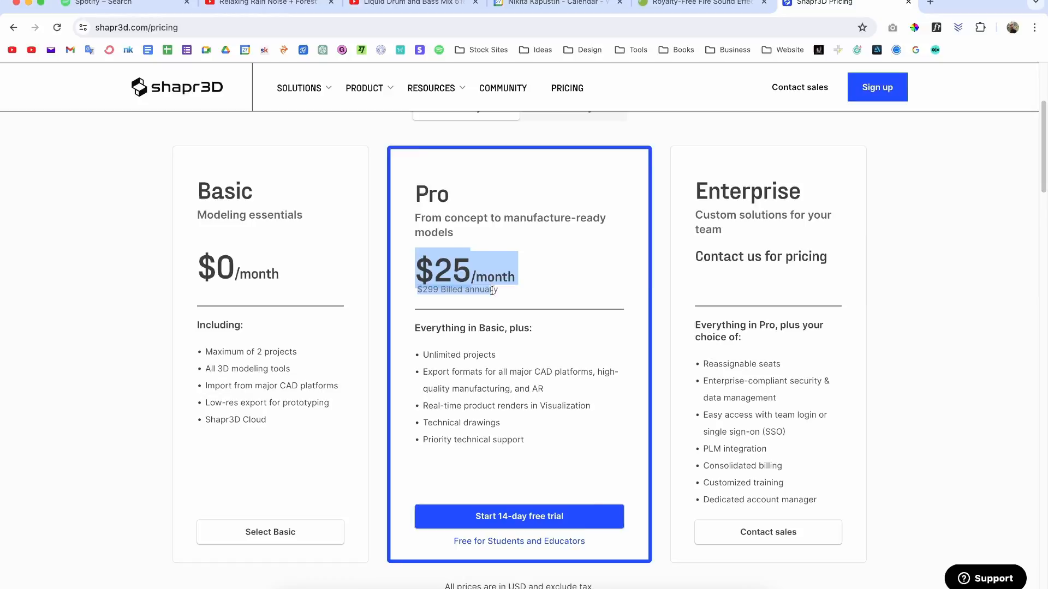
- Switch windows toward the Shapr3D pricing page with the $25/month Pro plan
key(alt+tab)
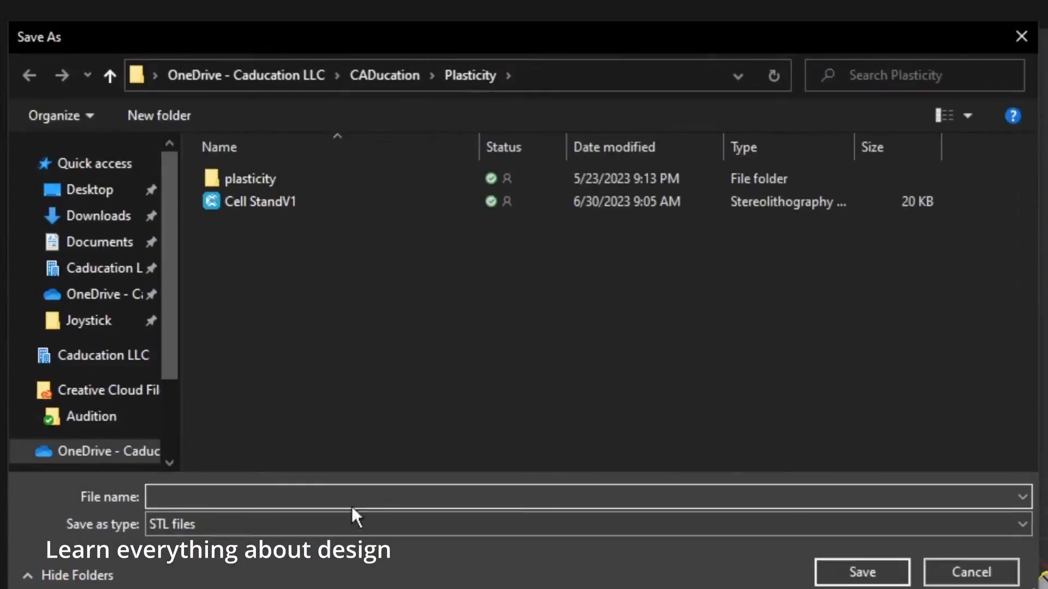
- Place the cursor in the file name field of the STL Save As dialog
click(861, 572)
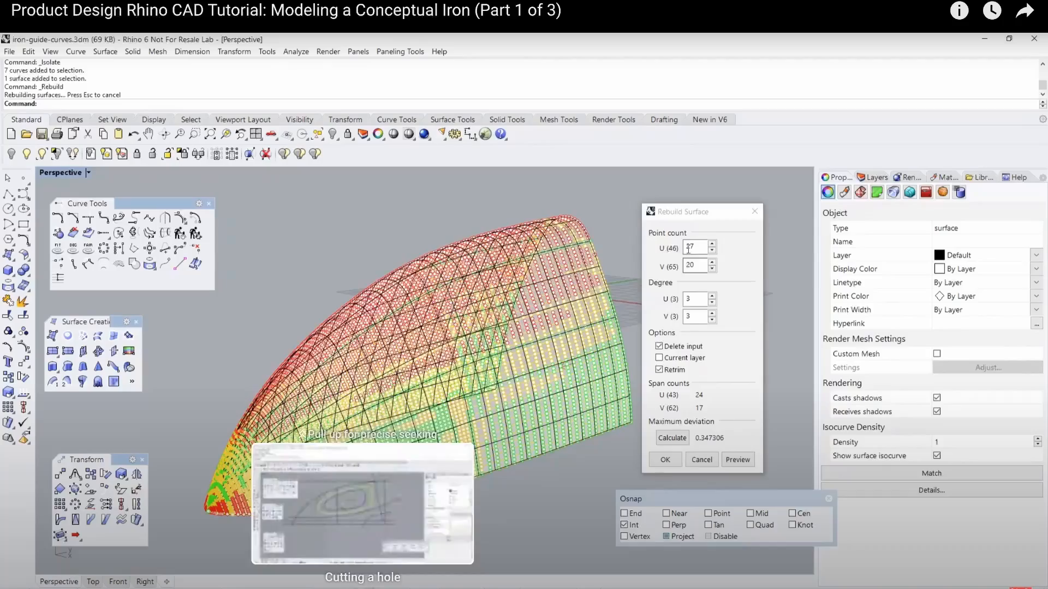
- Seek to a later section of the Rhino conceptual iron tutorial
click(663, 460)
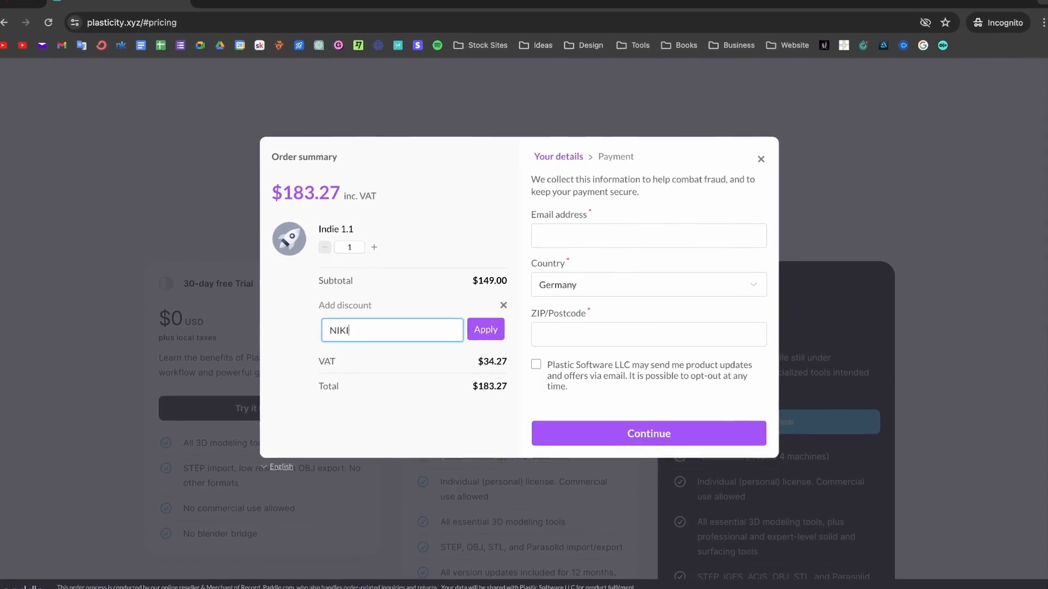
- Enter a discount code in the Indie order summary totalling $183.27
click(484, 329)
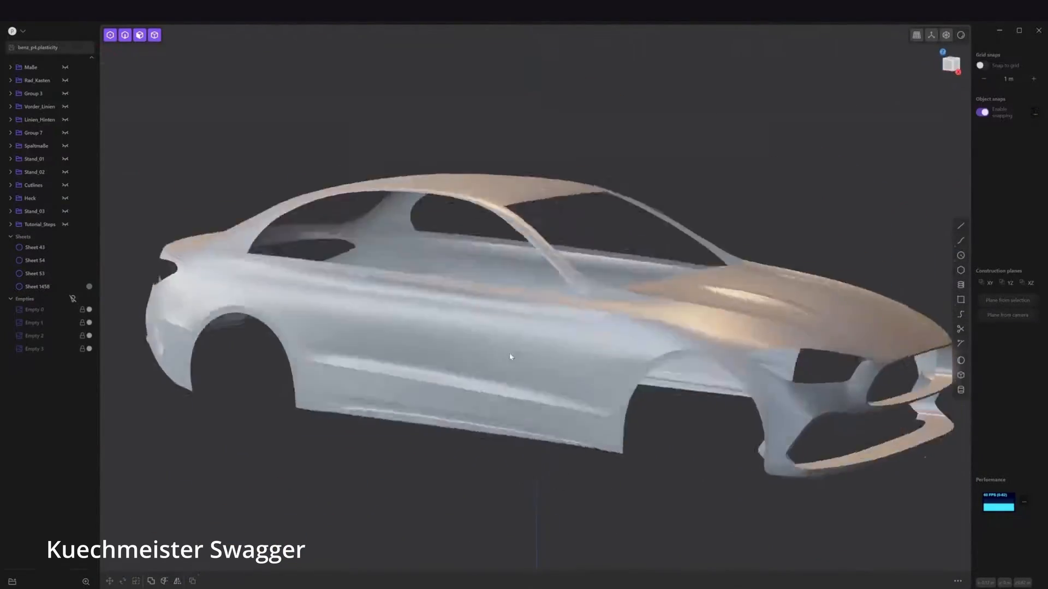
- Show the car body model and run XNurbs on the selected fender patch
click(63, 353)
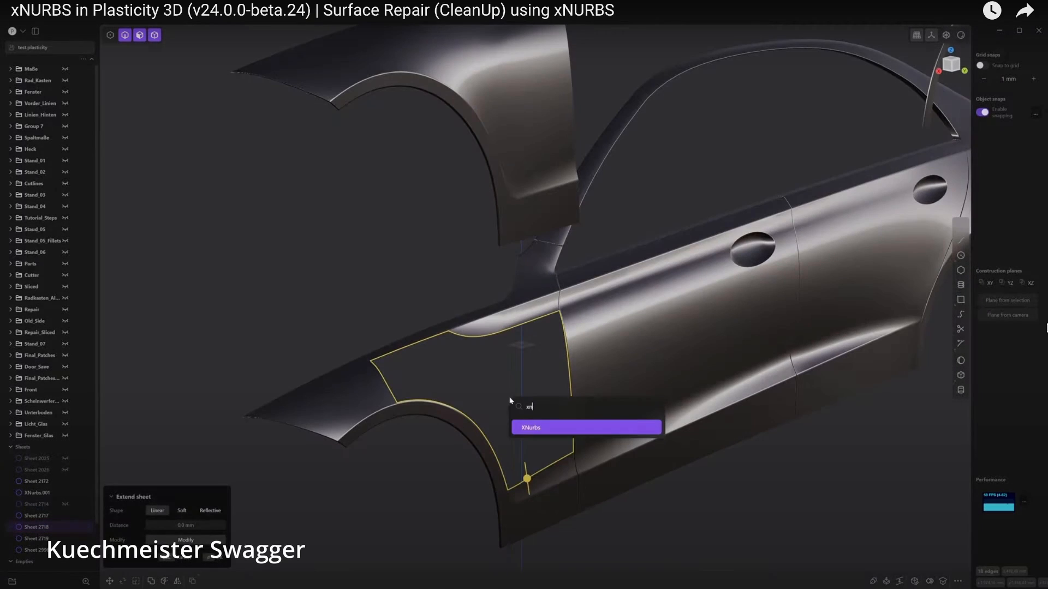
click(584, 426)
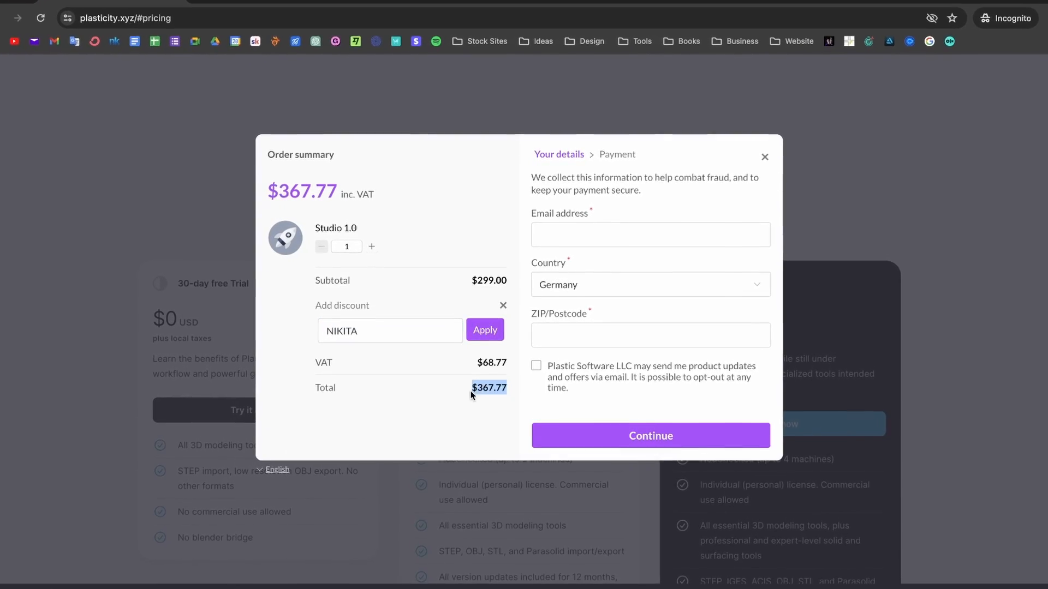
- Point out the Studio order total of $367.77 with discount code NIKITA applied
click(484, 329)
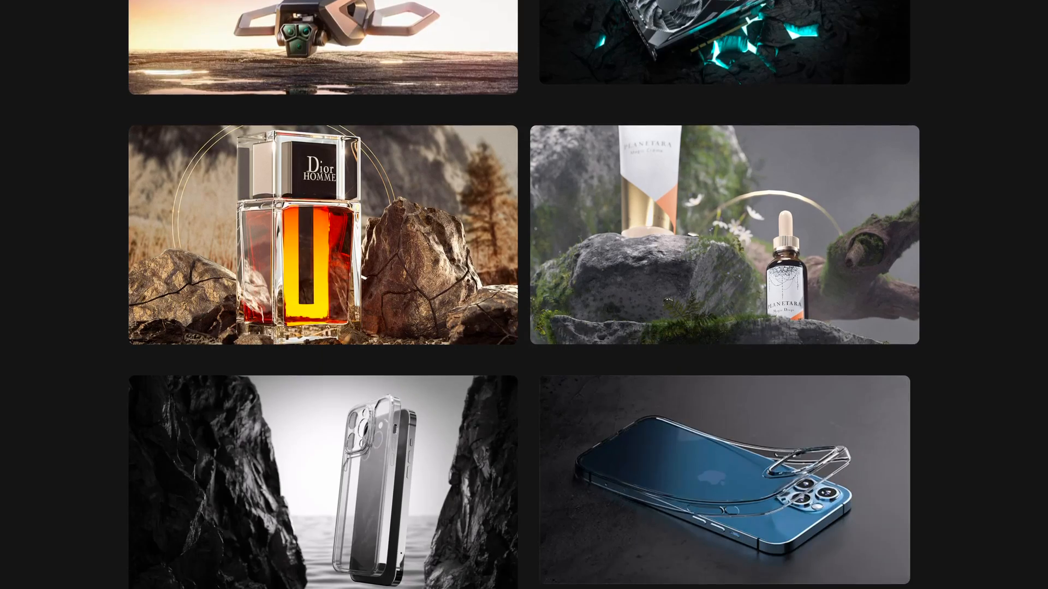
- Scroll the render gallery to the robotic arm, Formula 1 car and orange iPhone case
scroll(down, 3)
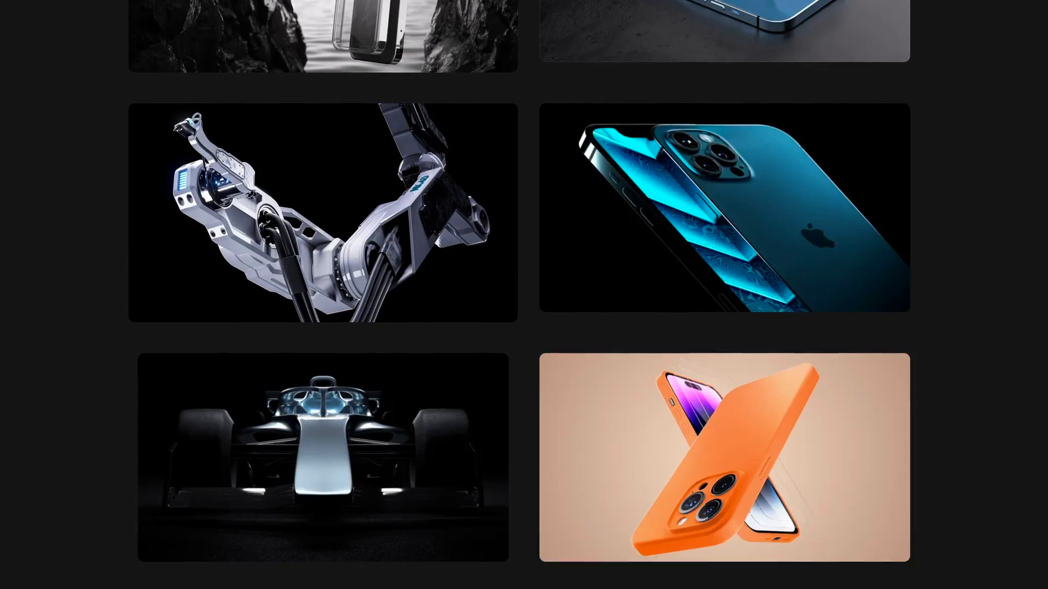